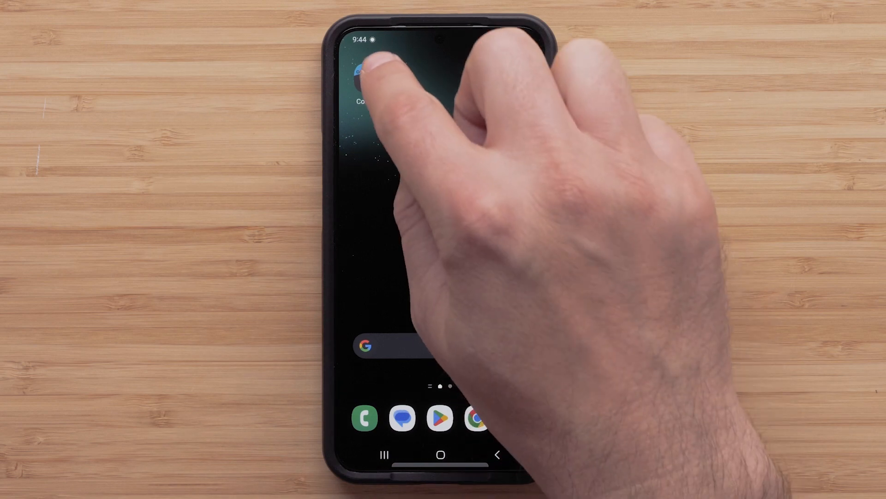
Launch Garmin Connect and go through Garmin Devices to the Forerunner 965's settings page.
left_click(362, 73)
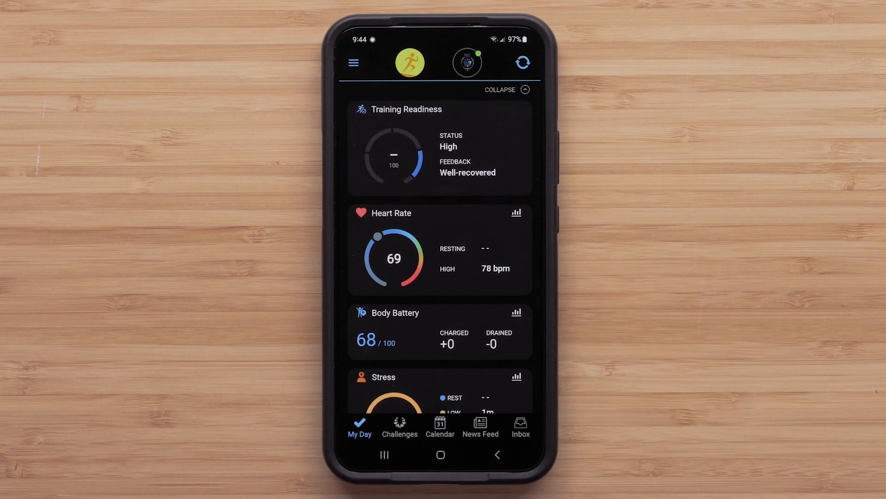
left_click(353, 62)
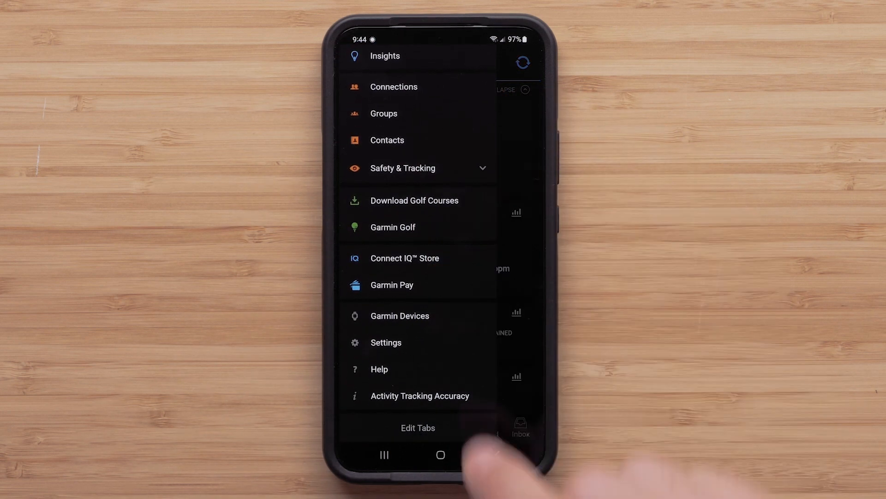
left_click(399, 315)
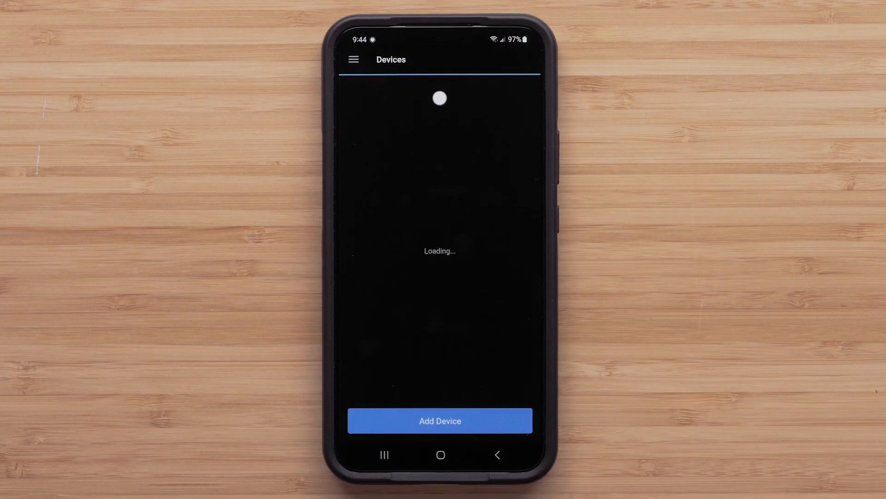
left_click(440, 99)
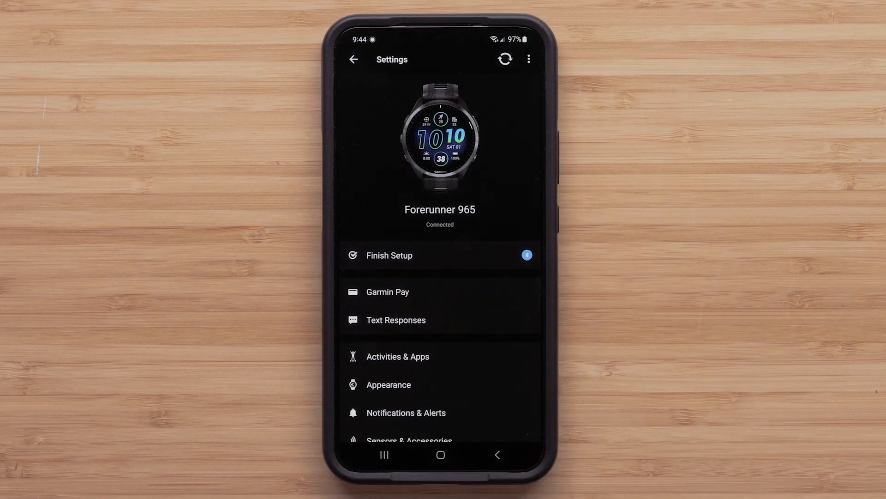
In Text Responses > Respond to Messages, add 'Out on a run.' and delete 'No'.
left_click(396, 320)
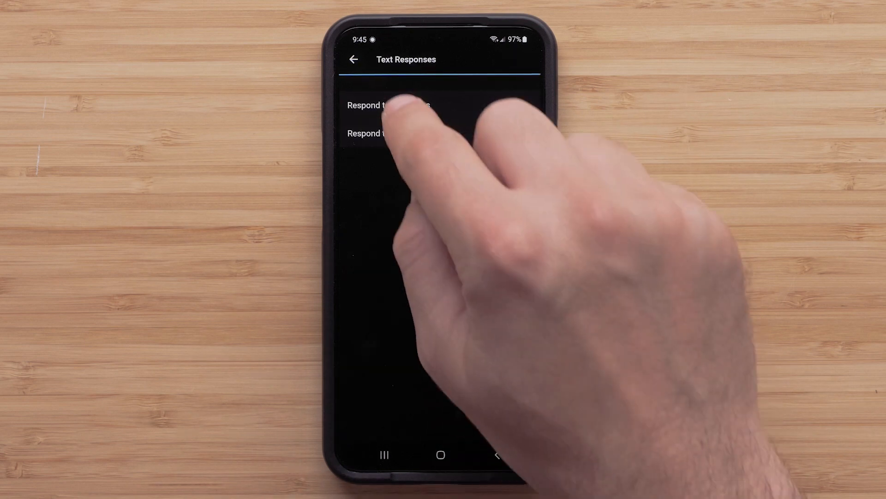
left_click(390, 105)
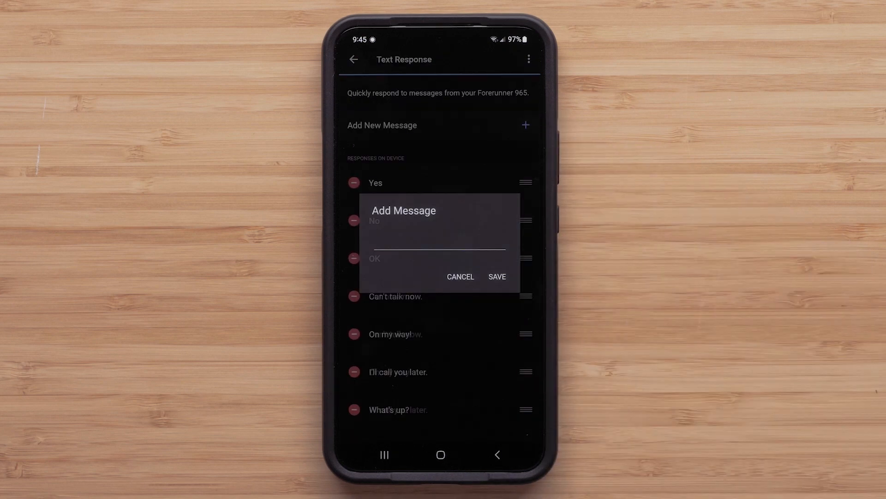
left_click(496, 276)
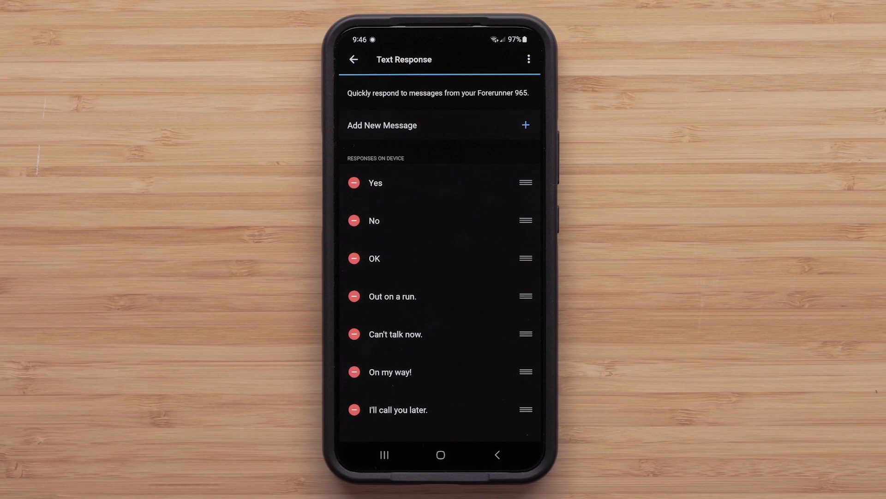
left_click(354, 220)
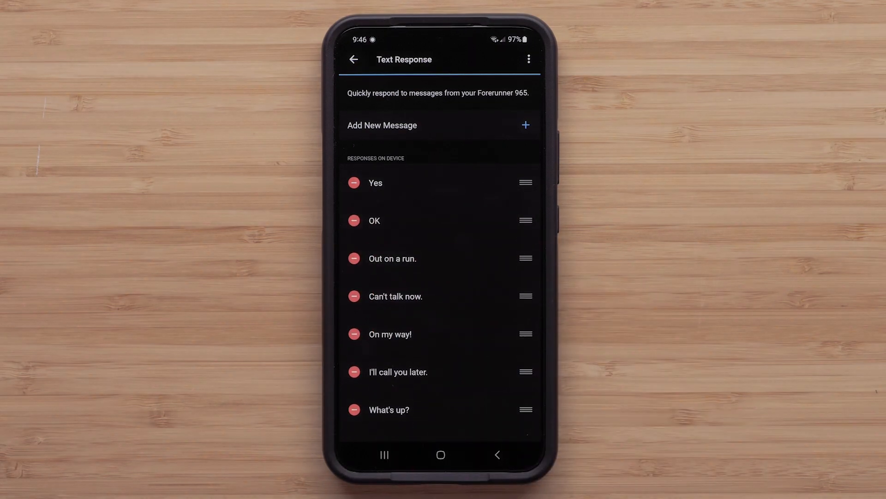
Change the 'Busy at the moment.' response to 'Busy right now.' and save it.
scroll("down", 3)
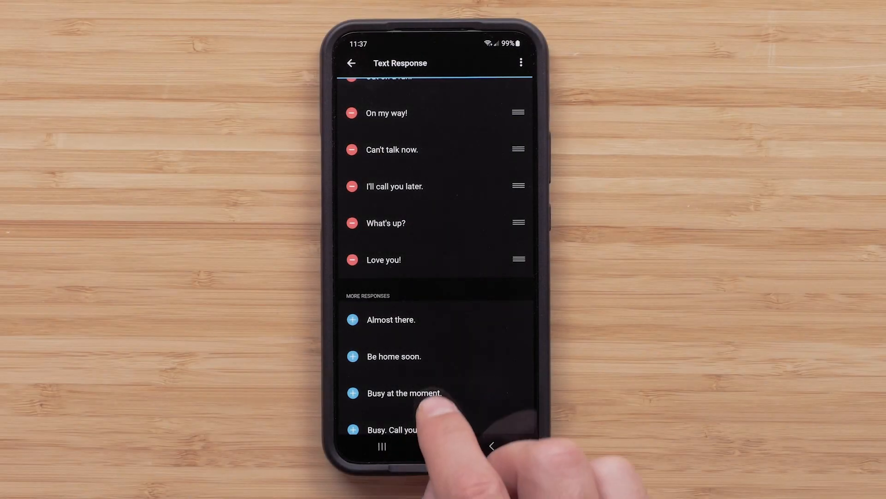
left_click(403, 392)
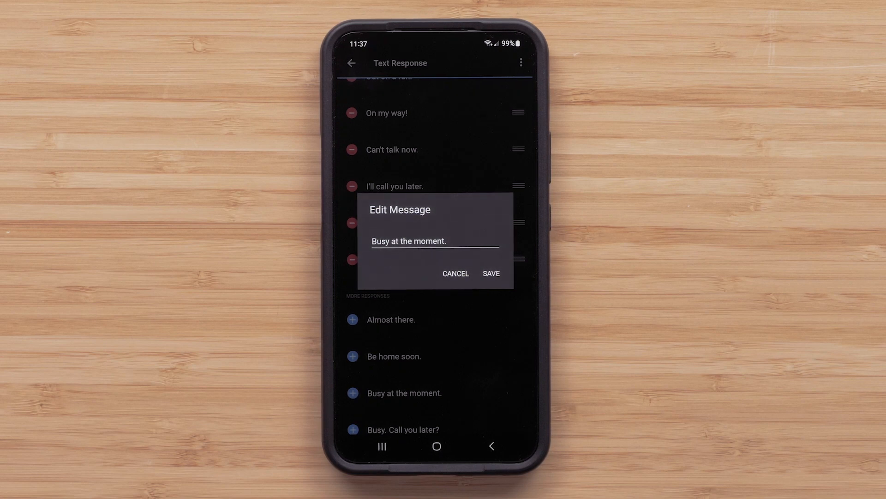
type("Busy right now.")
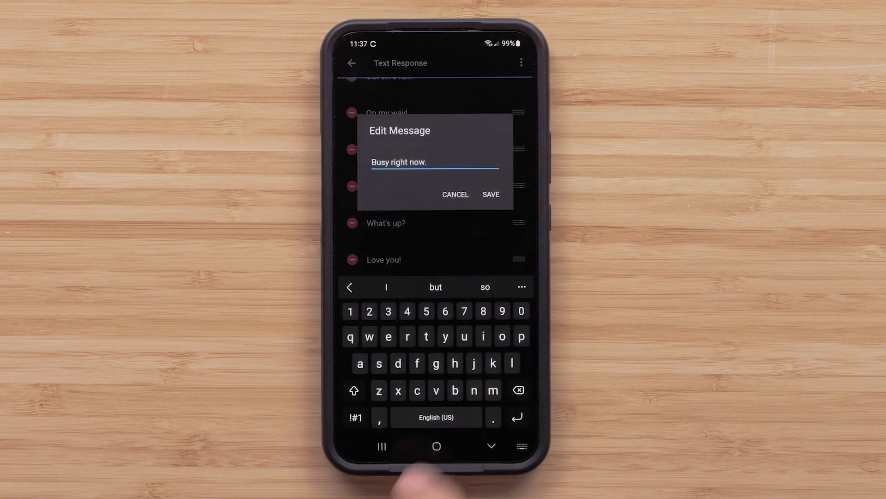
left_click(490, 194)
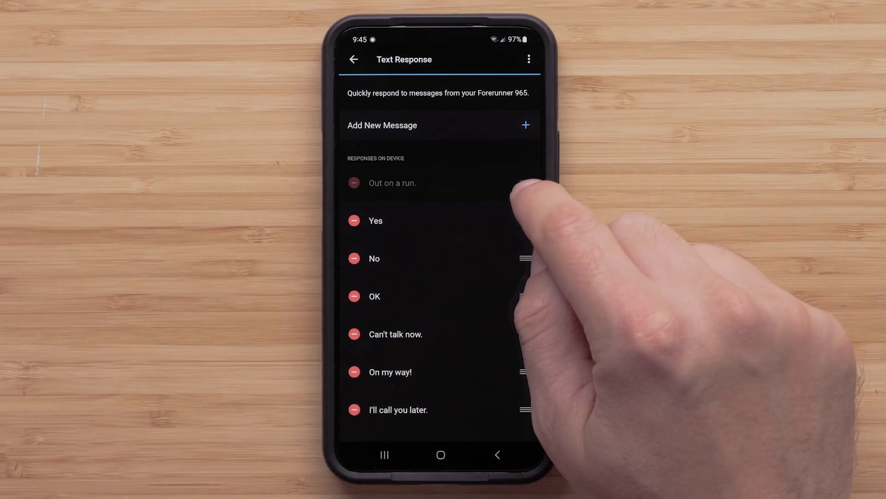
Drag 'Out on a run.' to the top, then show the Respond to Incoming Calls list.
left_click_drag(520, 183, 520, 296)
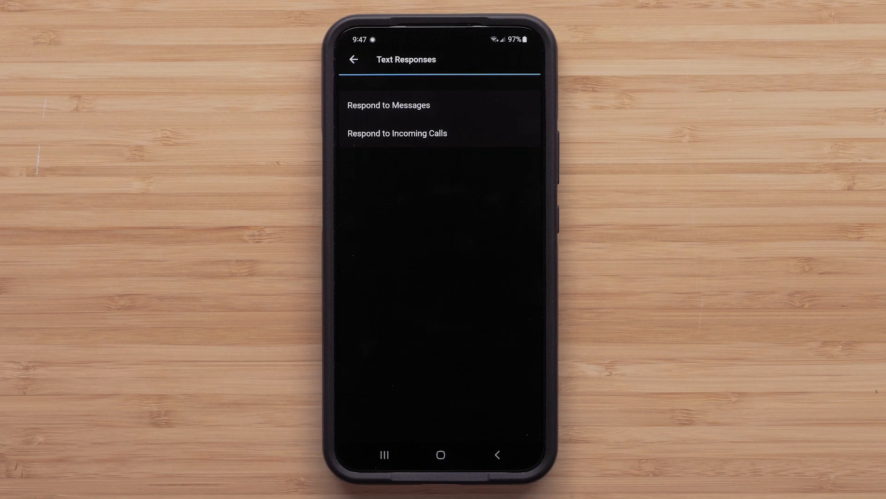
left_click(397, 133)
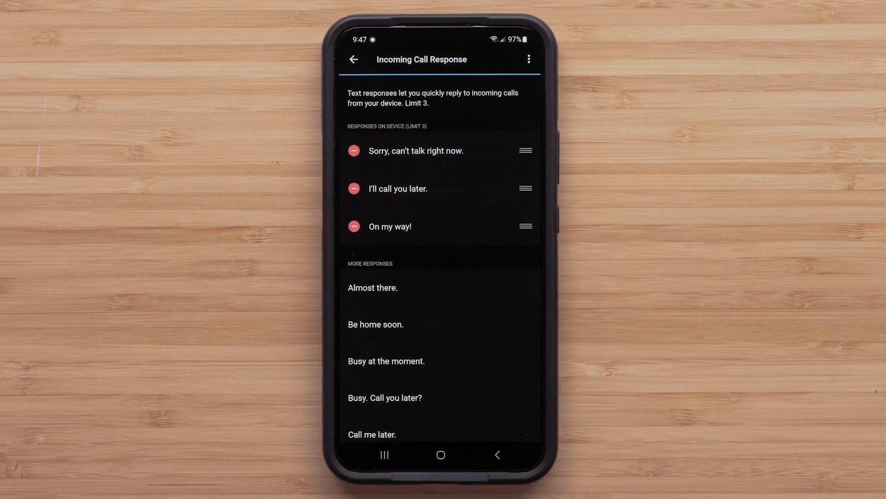